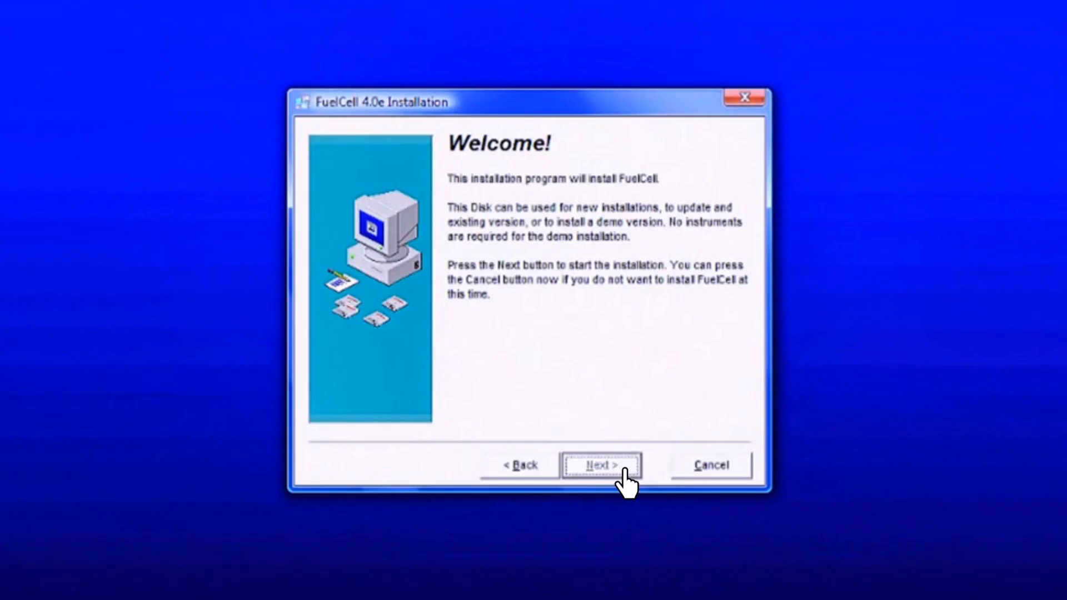
Run the FuelCell 4.0e installer with the 850e family selected and finish, landing on Setup Instrument.
click(600, 465)
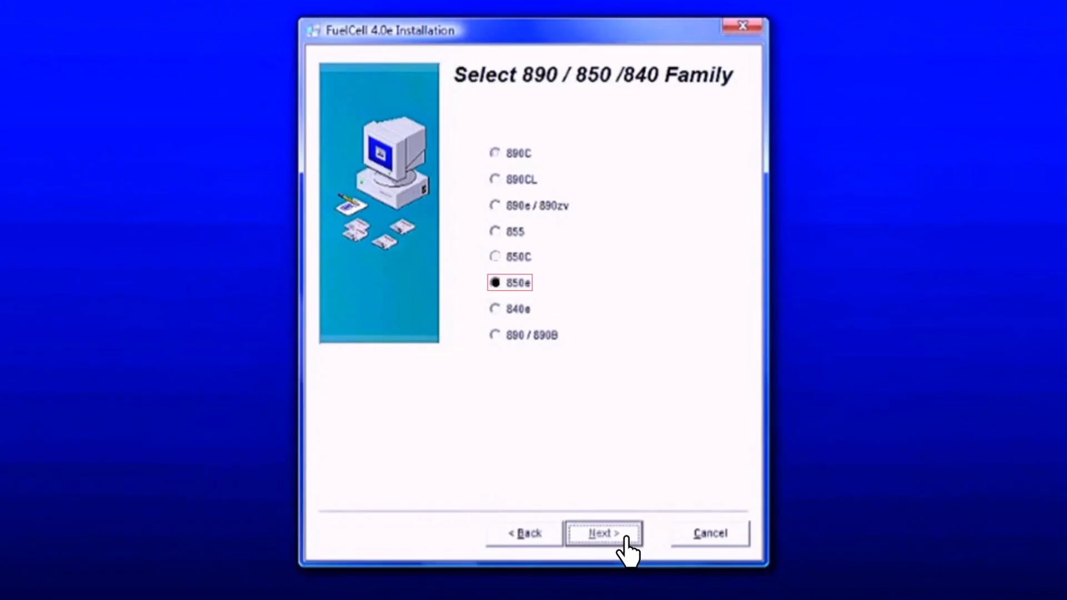
click(603, 534)
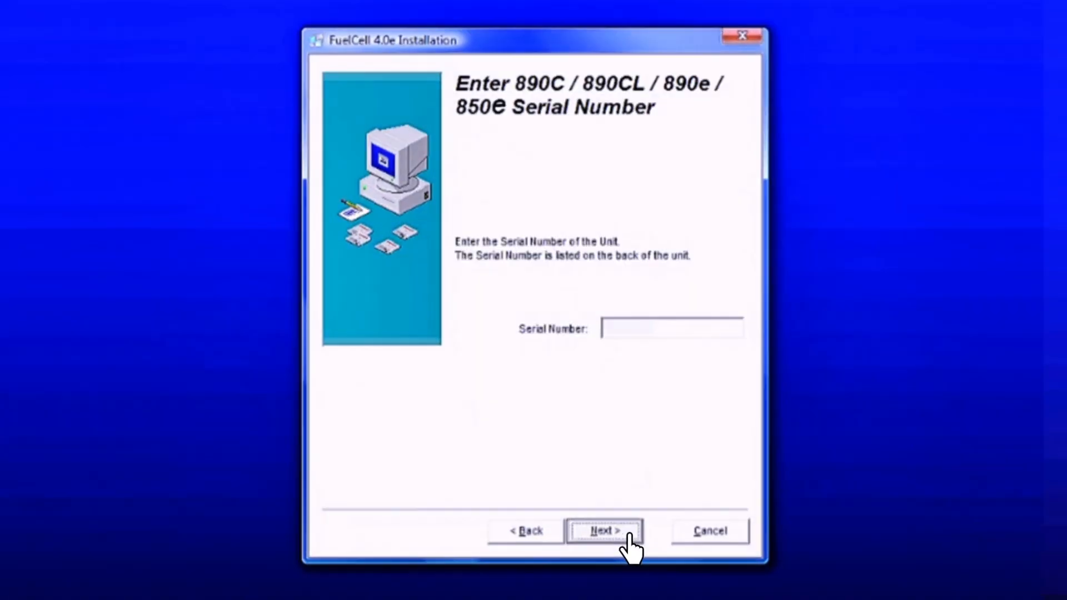
click(602, 531)
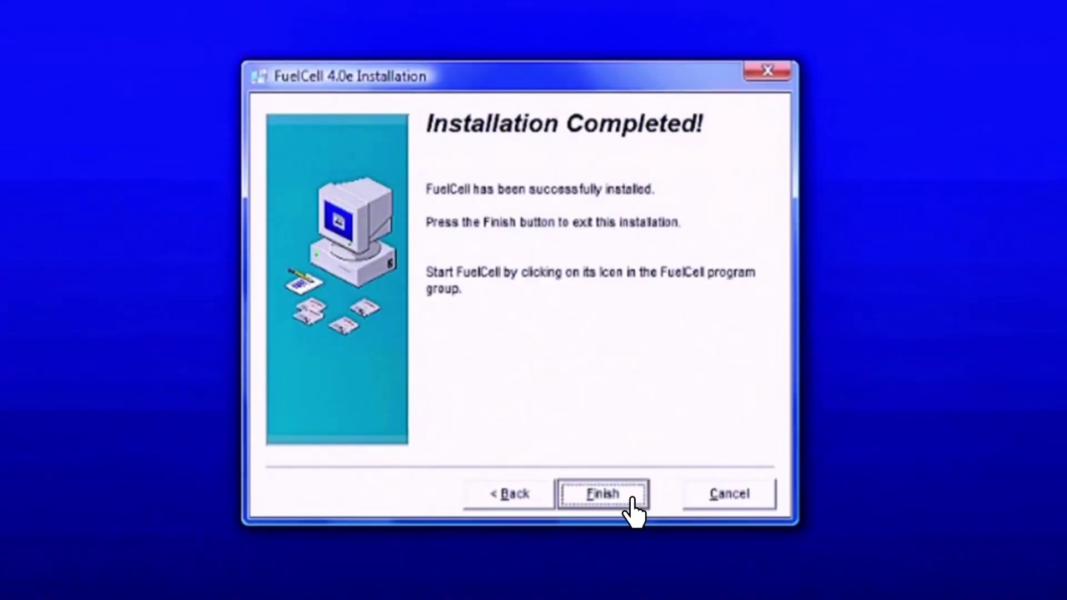
click(603, 493)
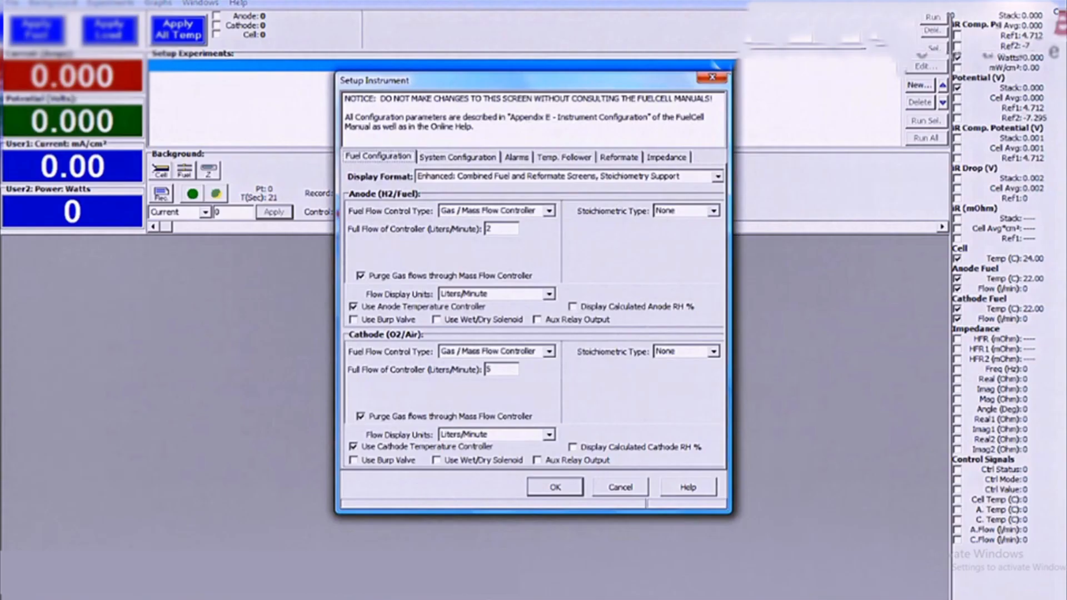